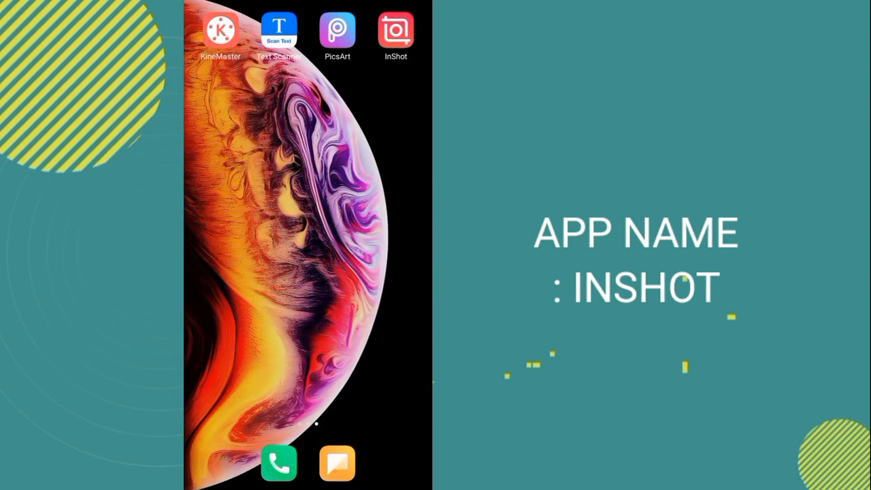
Step: Start a new InShot video project with the red party clip loaded on the timeline
click(394, 30)
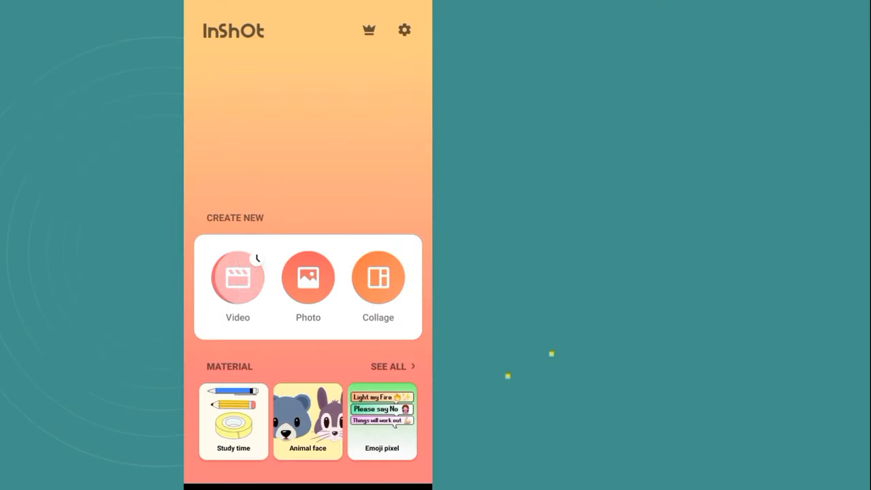
click(237, 278)
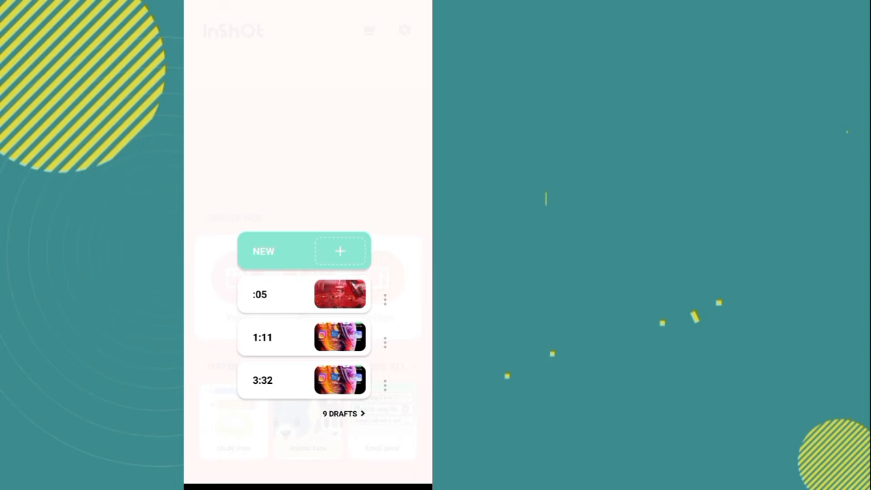
click(340, 251)
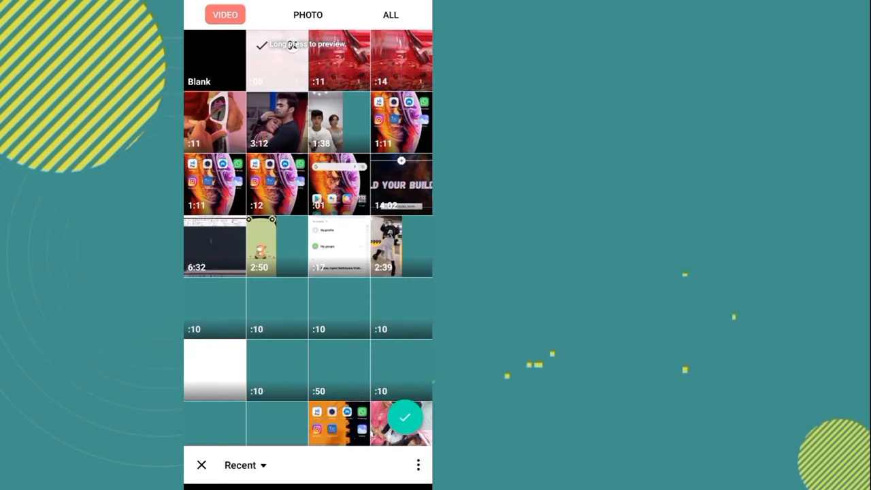
click(406, 417)
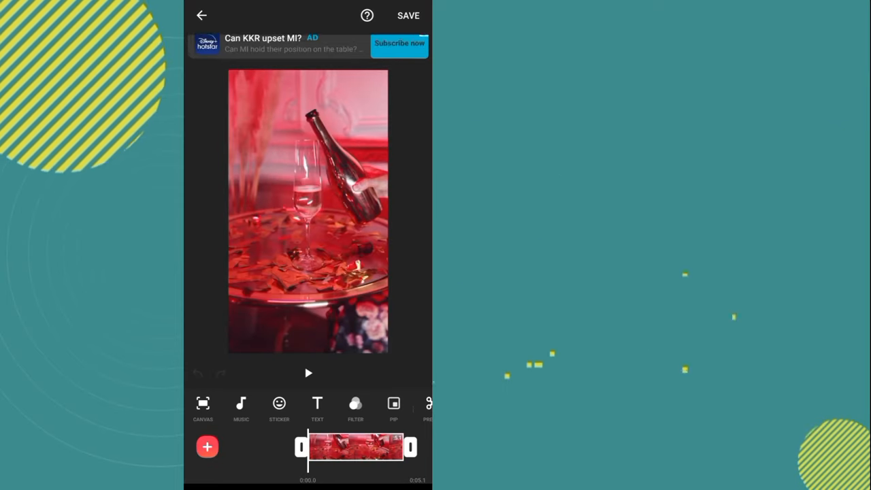
Step: Set the project canvas to the vertical 9:16 aspect ratio
click(203, 405)
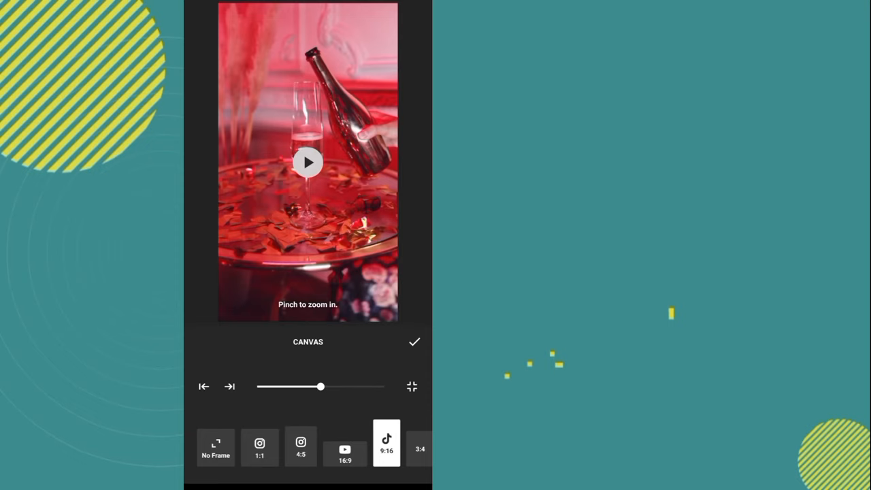
click(414, 341)
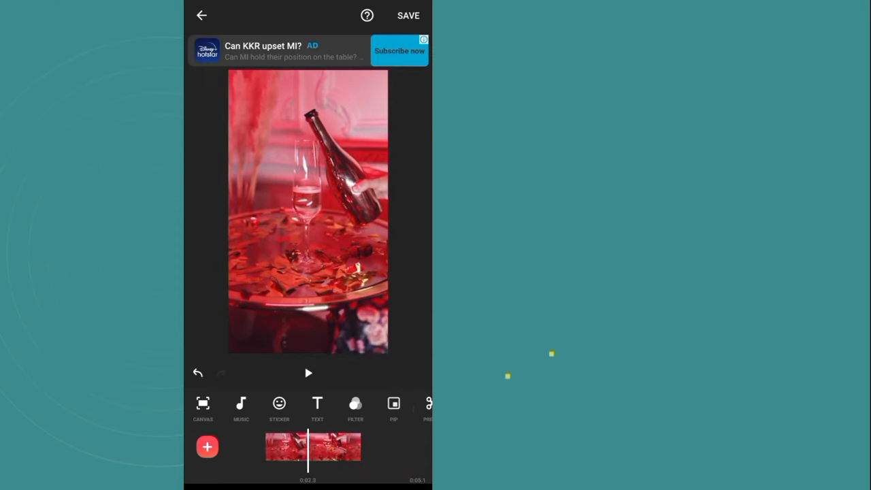
Step: Browse the gallery and tick about thirty neon party photos for adding
click(207, 447)
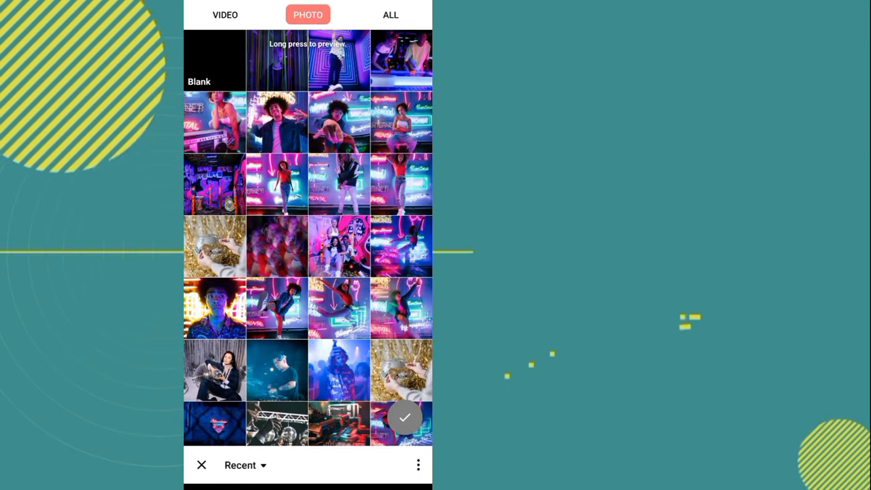
scroll(down, 3)
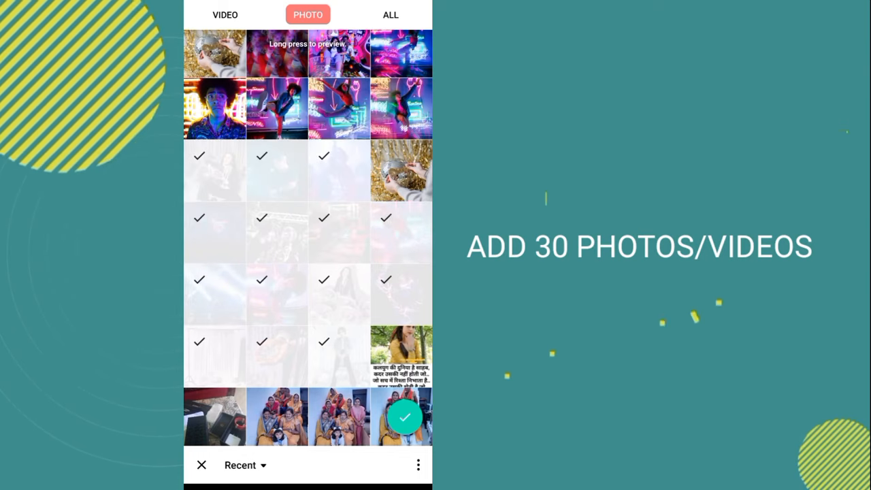
scroll(down, 3)
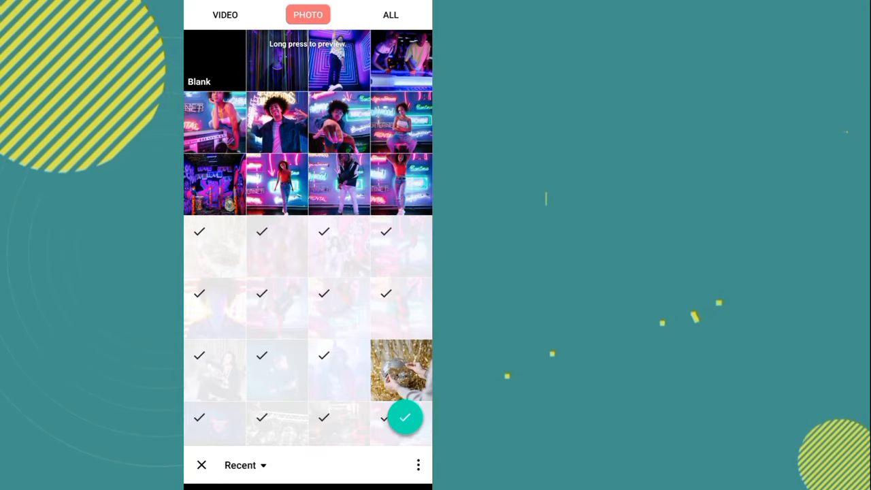
scroll(down, 3)
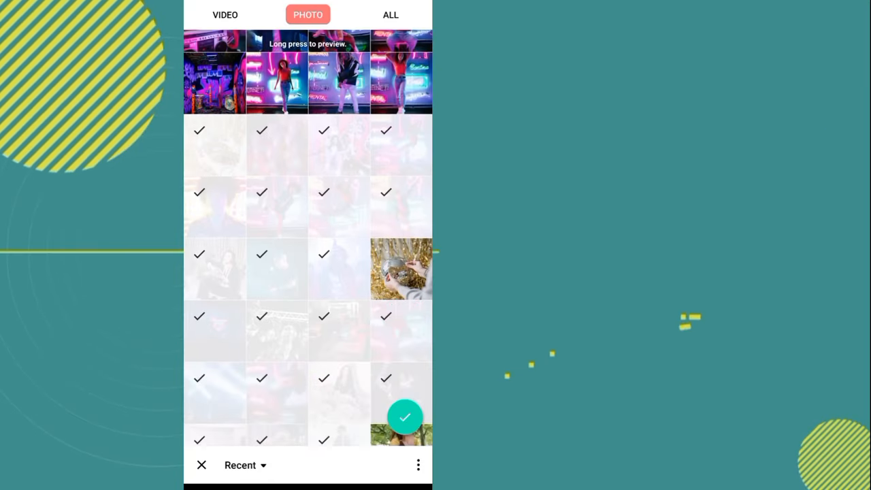
scroll(down, 3)
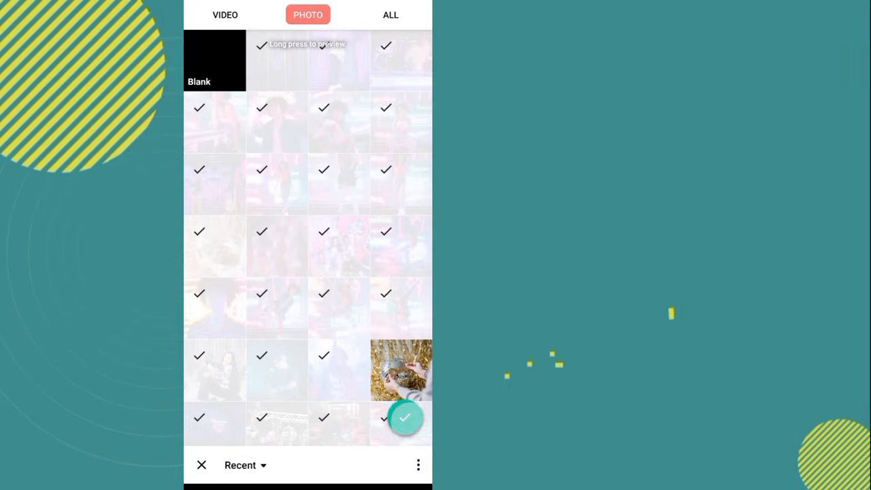
Step: Import the ticked photos and zoom them to fill the 9:16 frame, applied to all
click(405, 416)
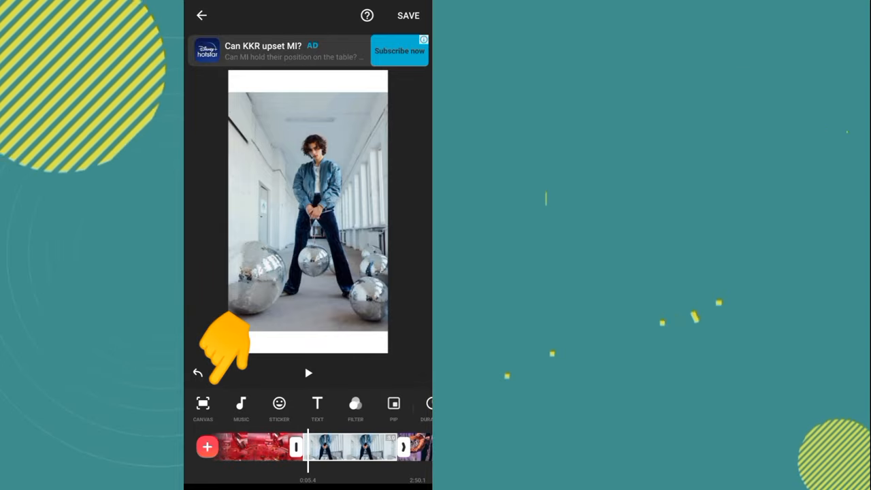
click(202, 408)
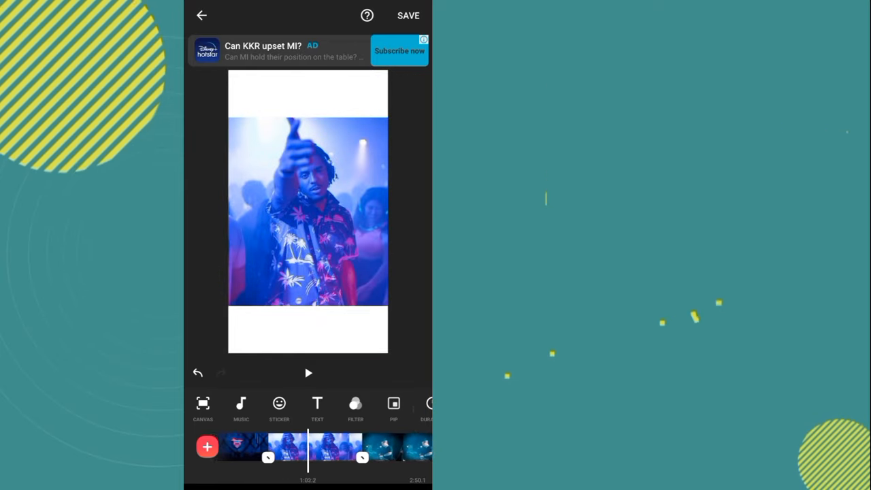
click(203, 406)
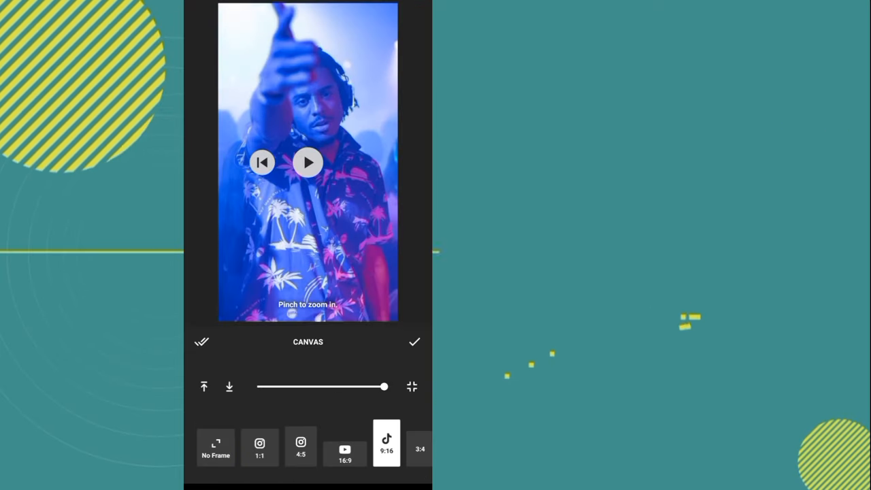
click(414, 342)
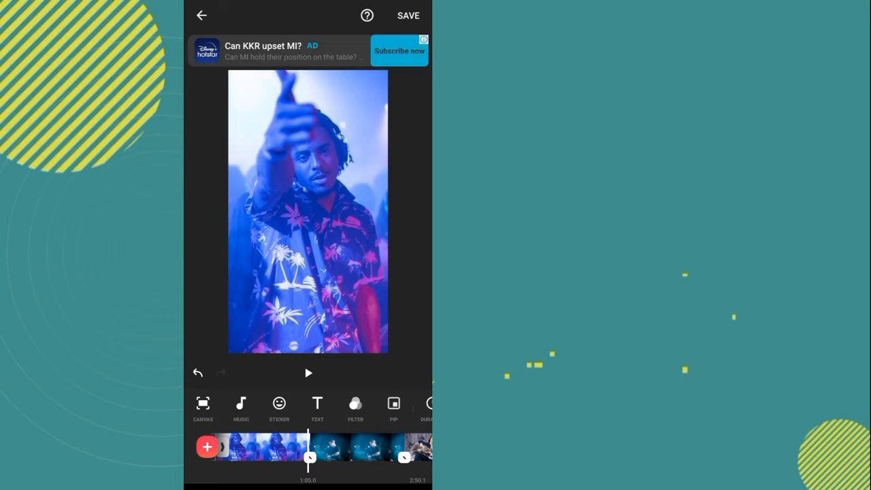
click(201, 406)
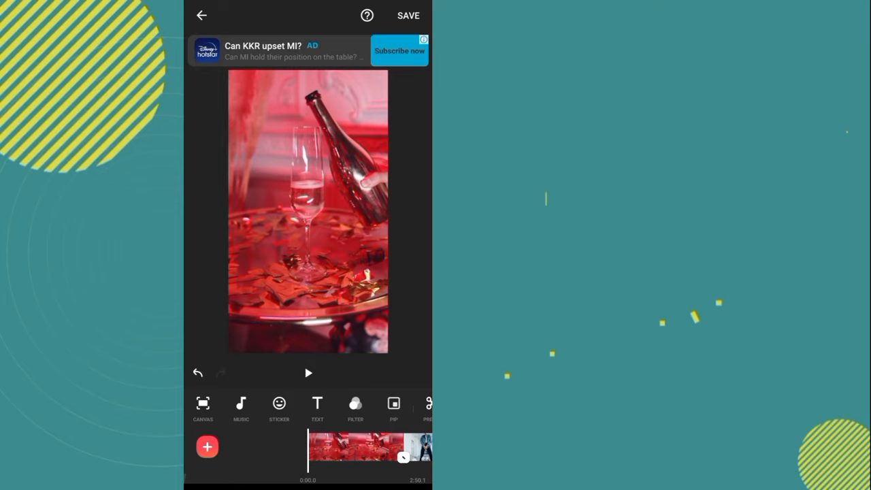
Step: Add a track from My Music and shorten the photo duration toward 0.2 seconds
click(241, 406)
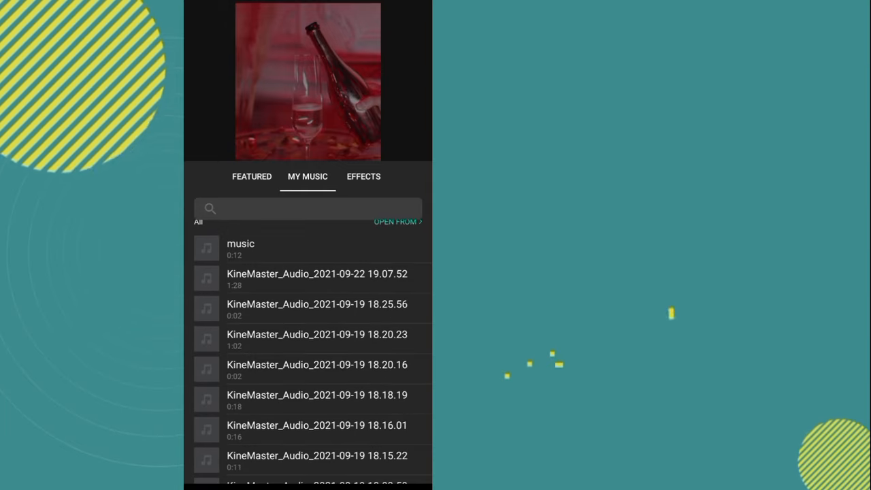
click(307, 400)
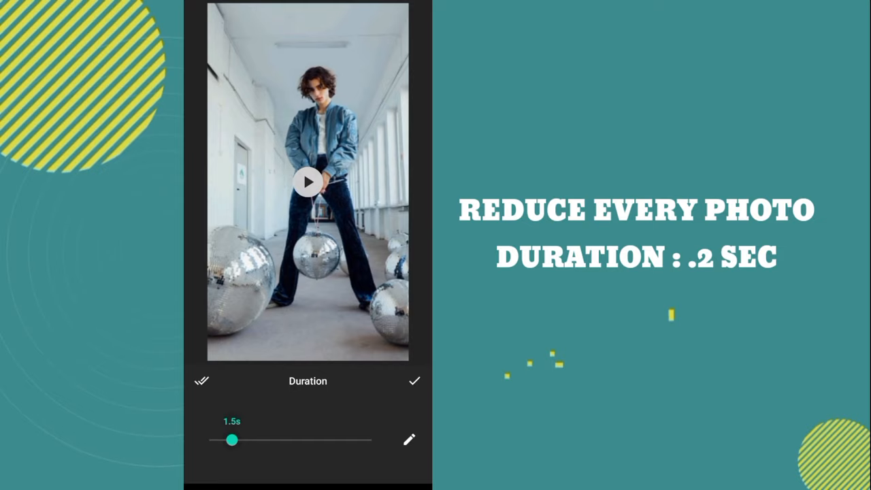
drag(231, 441, 210, 440)
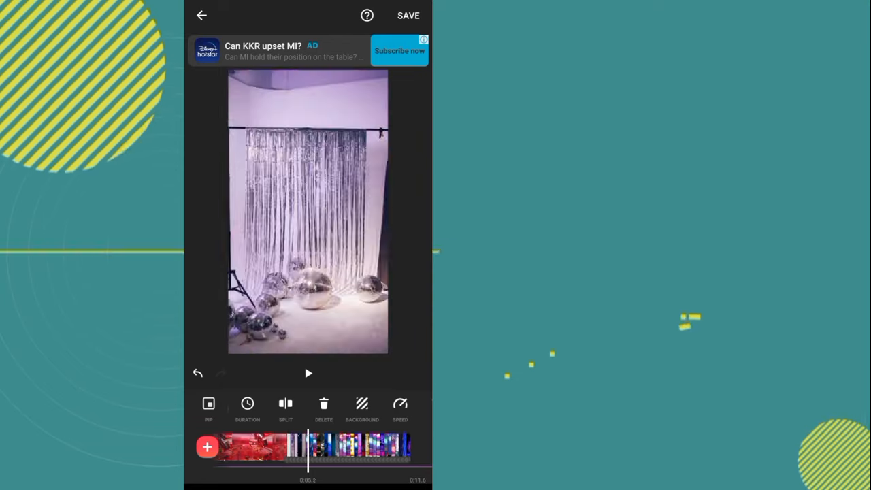
Step: Preview the slideshow and list the 720p and 1080p export resolutions
click(307, 373)
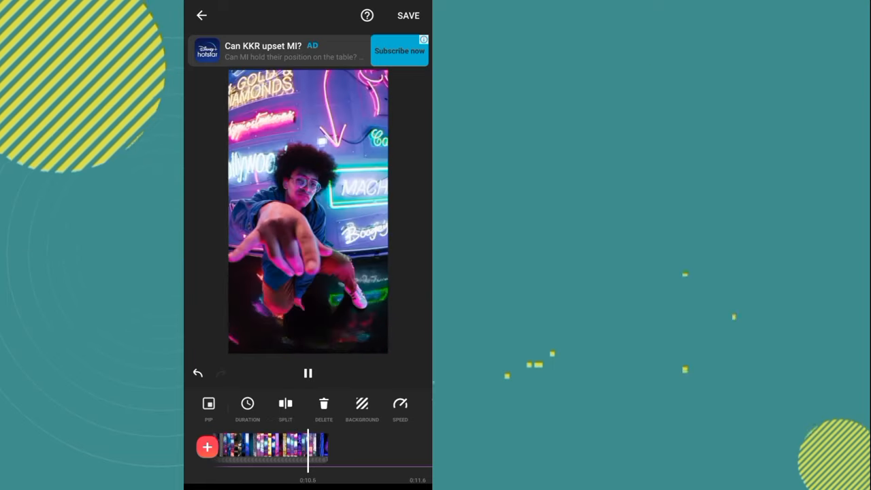
click(408, 17)
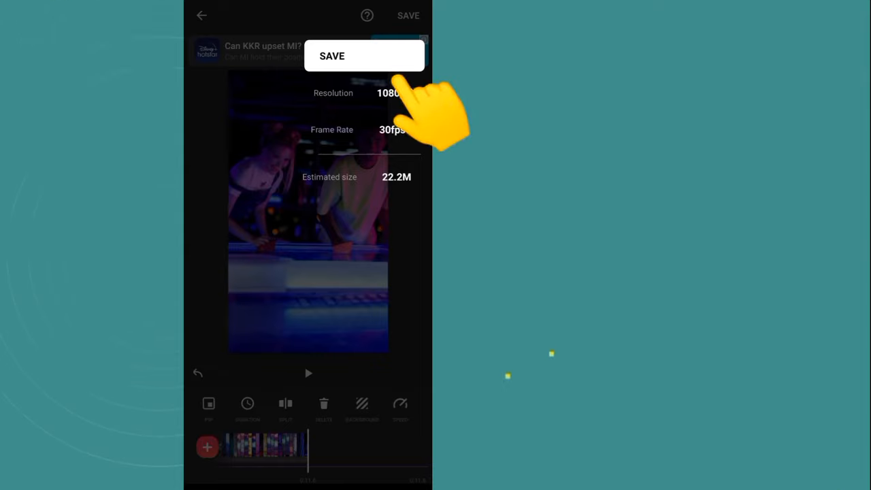
click(389, 93)
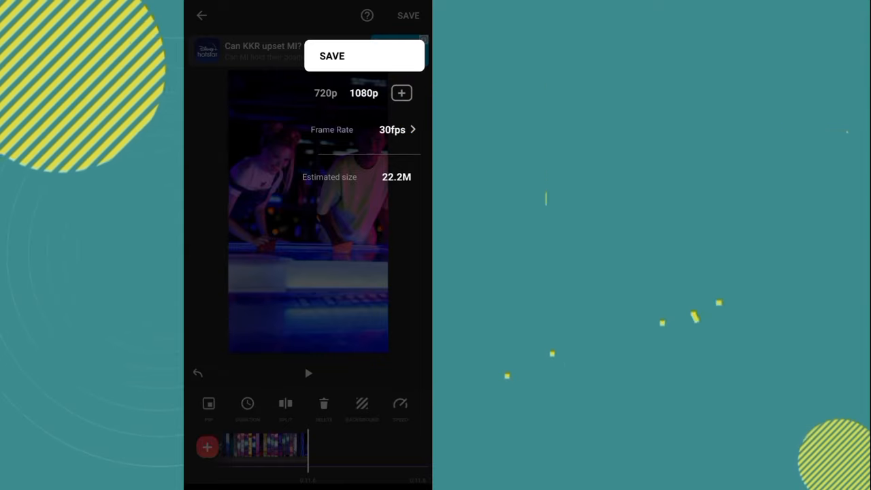